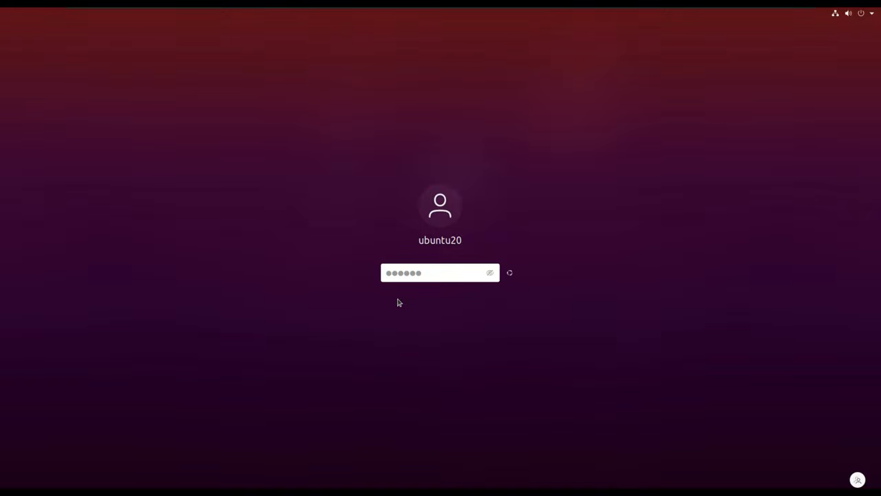
Submit the password on the login screen to reach the Ubuntu desktop.
{"action": "key", "text": "Return"}
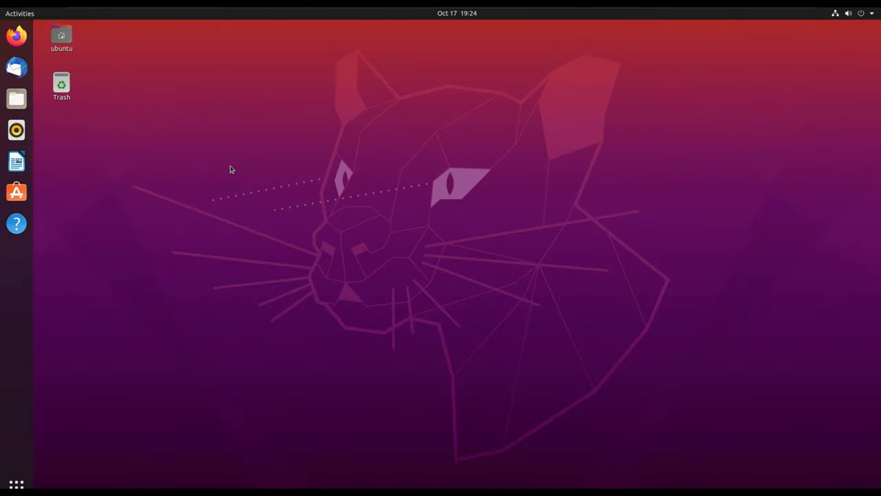
{"action": "mouse_move", "coordinate": [199, 106]}
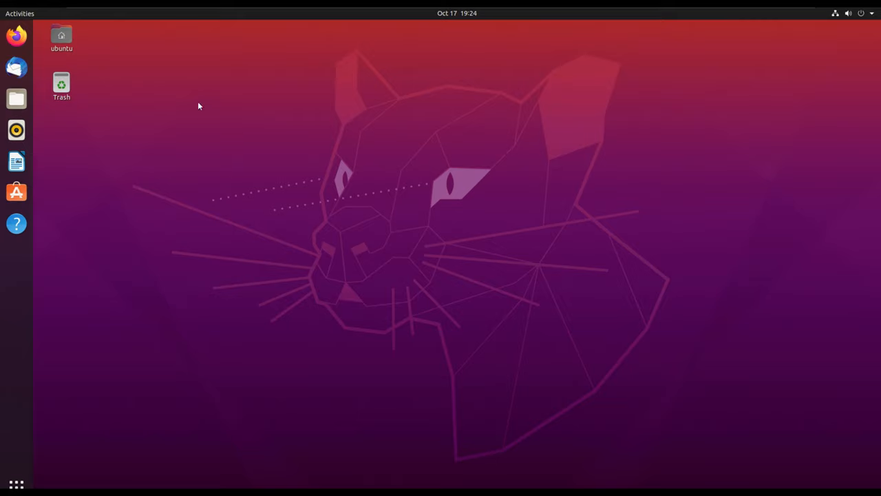
{"action": "mouse_move", "coordinate": [168, 159]}
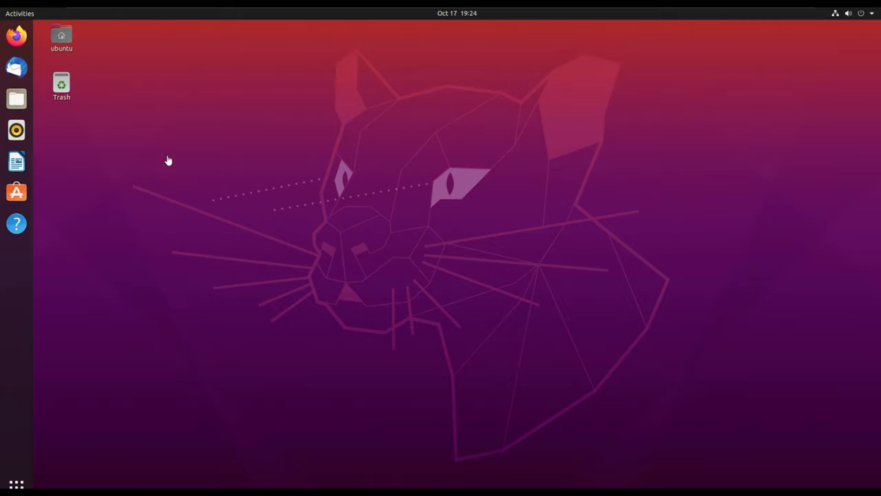
{"action": "mouse_move", "coordinate": [146, 149]}
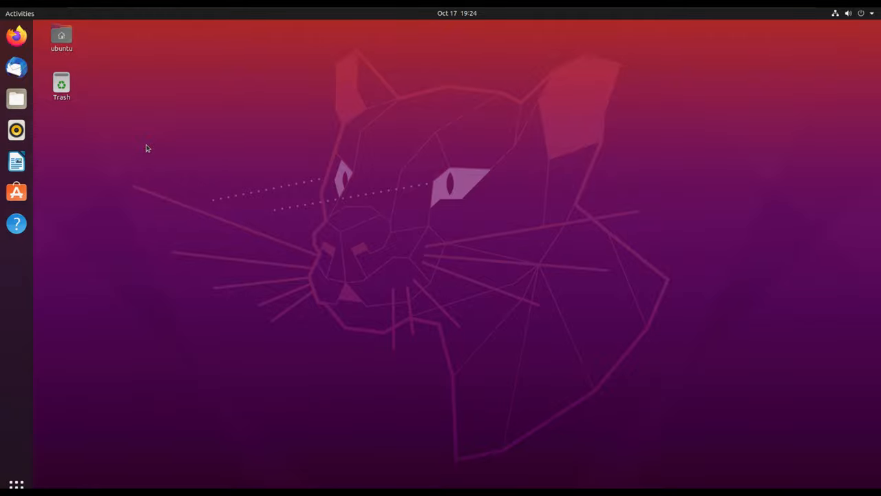
{"action": "mouse_move", "coordinate": [234, 160]}
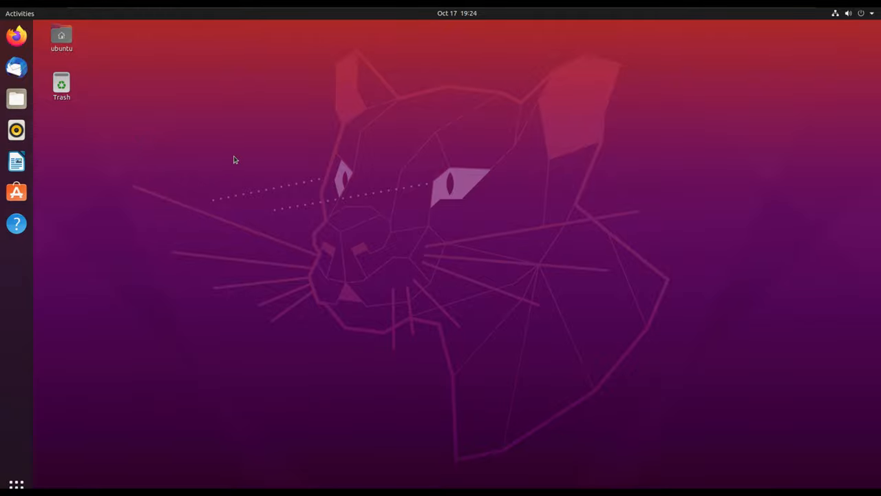
Launch Terminal from Activities search and run git, which reports it is not found.
{"action": "left_click", "coordinate": [19, 13]}
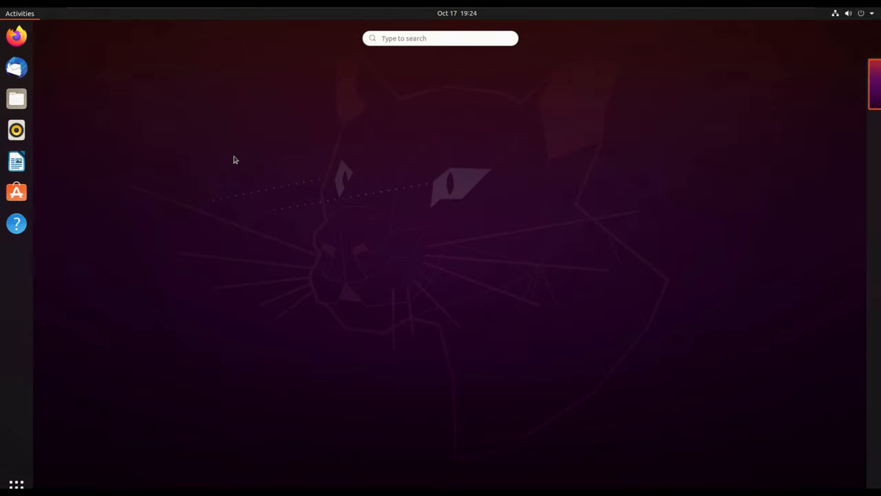
{"action": "type", "text": "termi"}
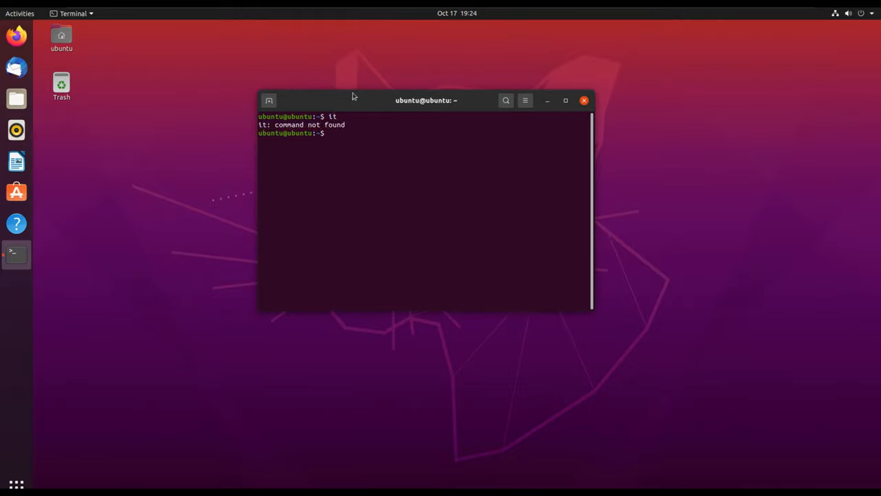
{"action": "type", "text": "gi"}
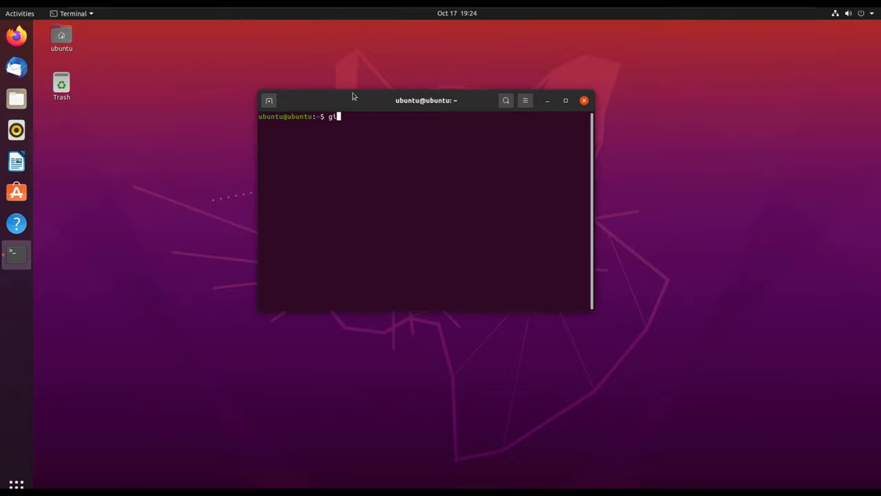
{"action": "key", "text": "Return"}
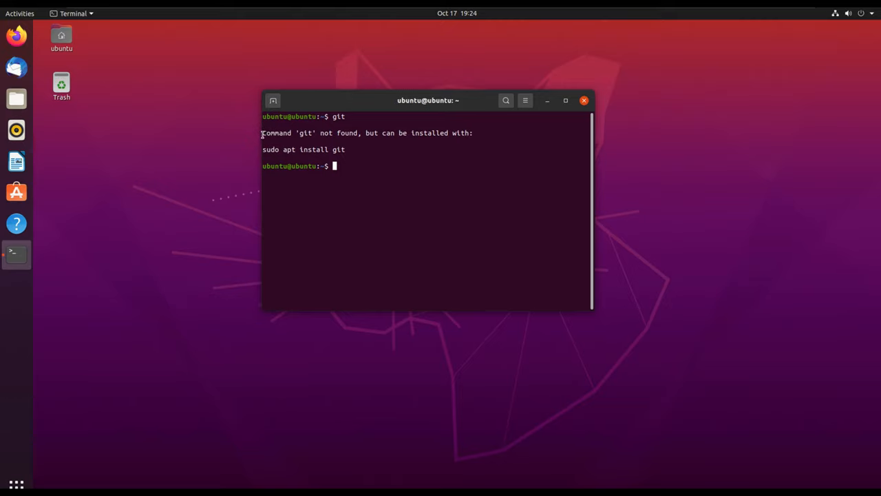
{"action": "mouse_move", "coordinate": [371, 182]}
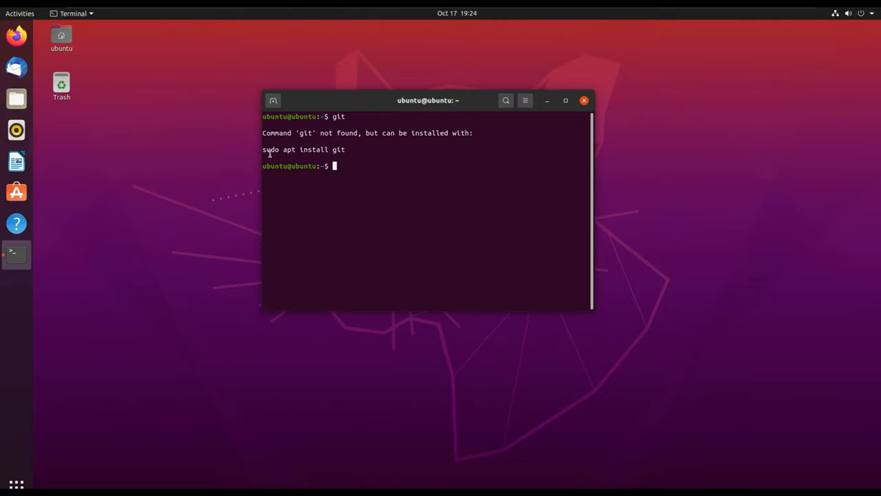
Paste and run 'sudo apt install git' with the sudo password to install Git.
{"action": "left_click_drag", "start_coordinate": [428, 100], "coordinate": [453, 100]}
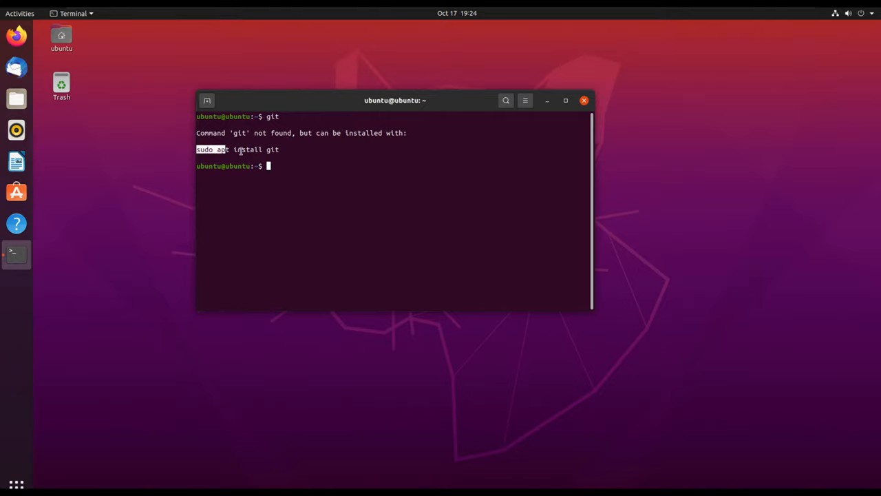
{"action": "right_click", "coordinate": [300, 192]}
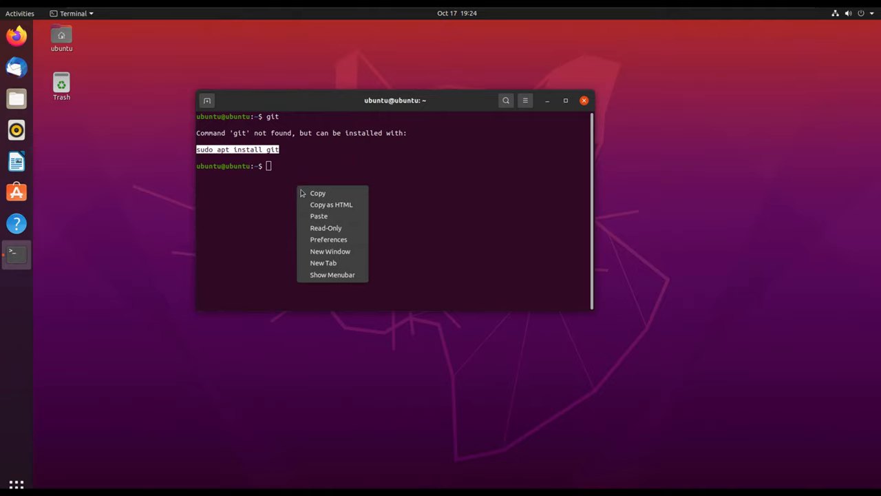
{"action": "left_click", "coordinate": [319, 216]}
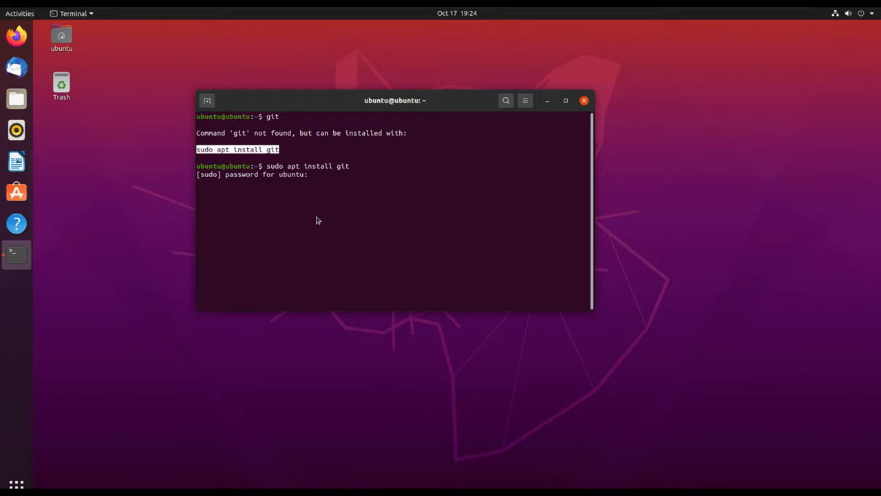
{"action": "key", "text": "Return"}
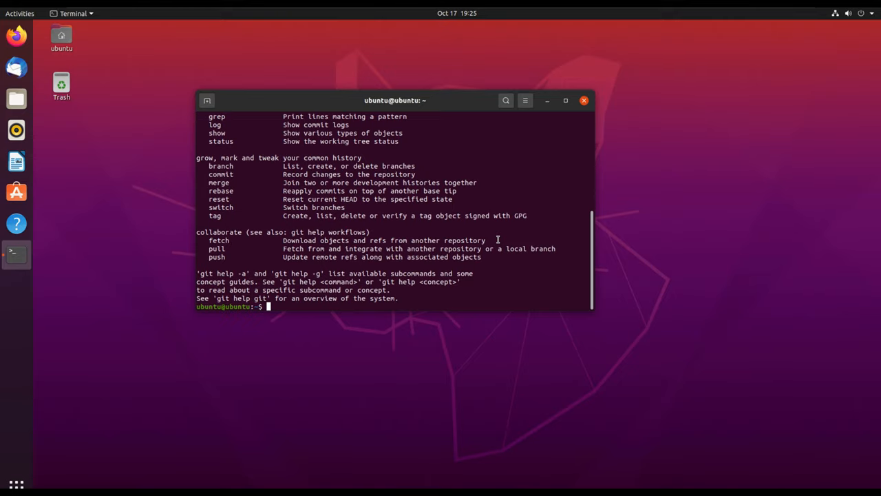
Browse the git help command listing, then show the common Git guides with git help -g.
{"action": "type", "text": "git"}
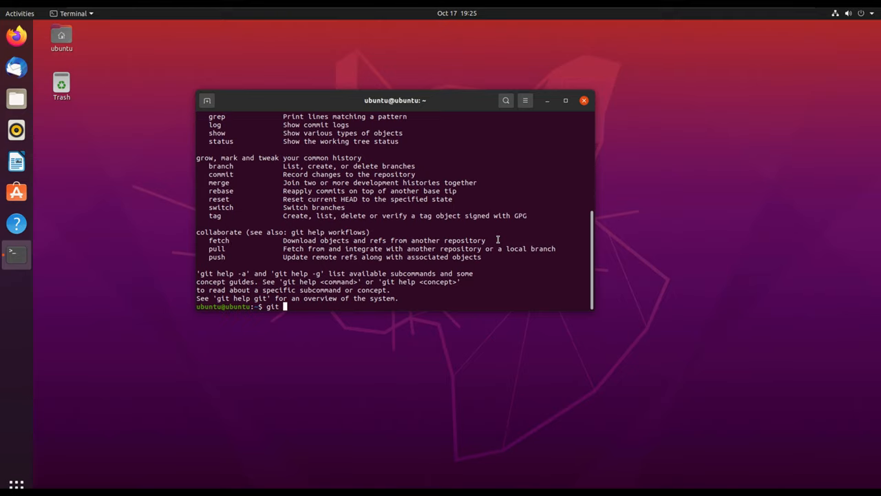
{"action": "type", "text": "help"}
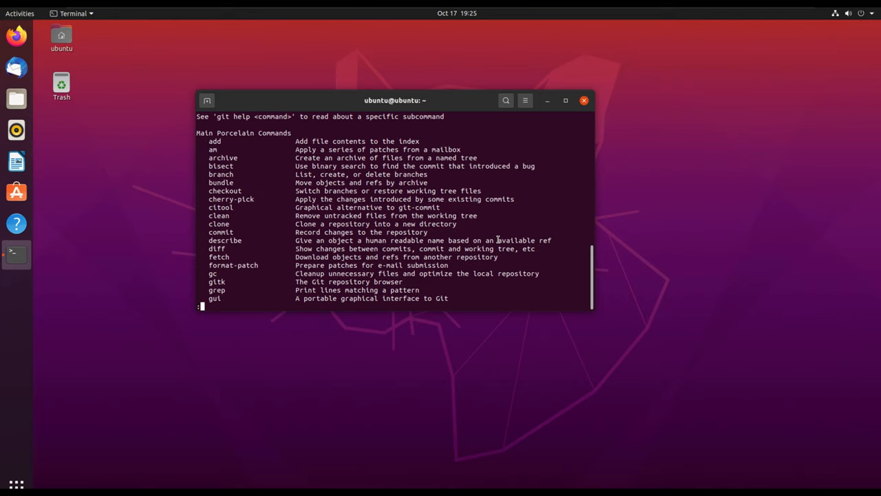
{"action": "scroll", "scroll_direction": "down", "scroll_amount": 3}
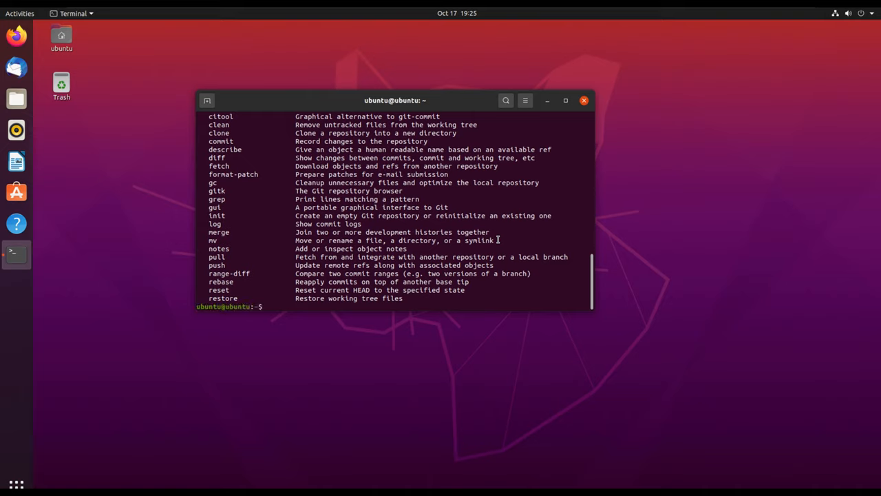
{"action": "key", "text": "Return"}
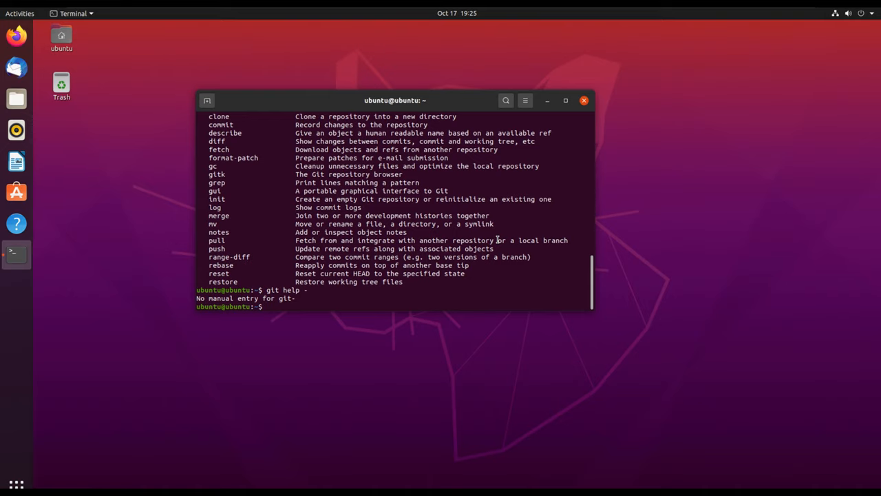
{"action": "type", "text": "git help -g"}
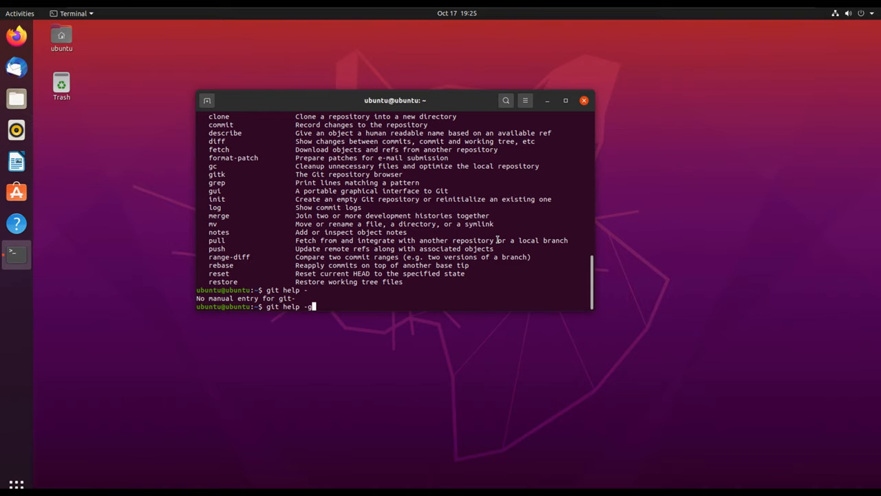
{"action": "key", "text": "Return"}
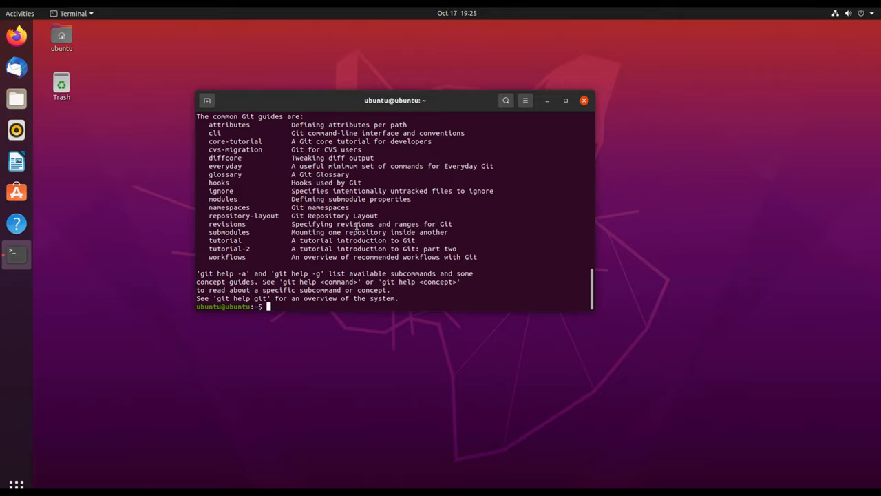
Clear the screen and confirm git --version reports version 2.25.1.
{"action": "type", "text": "clear"}
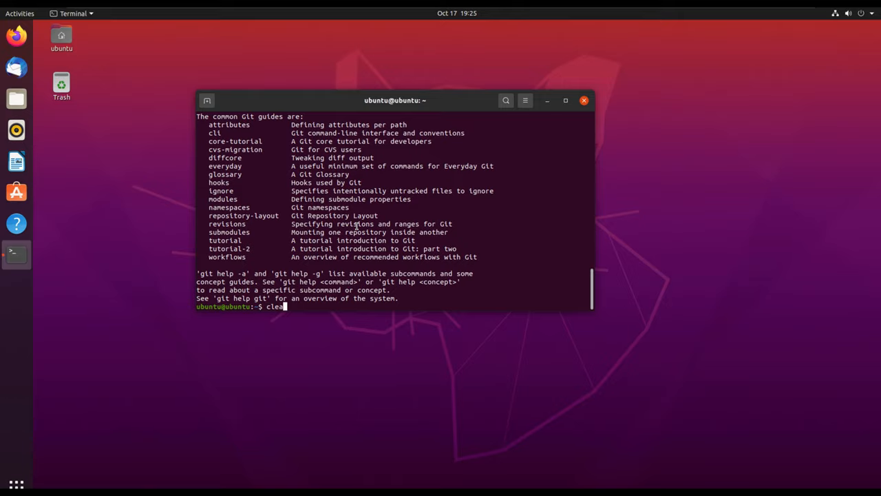
{"action": "key", "text": "Return"}
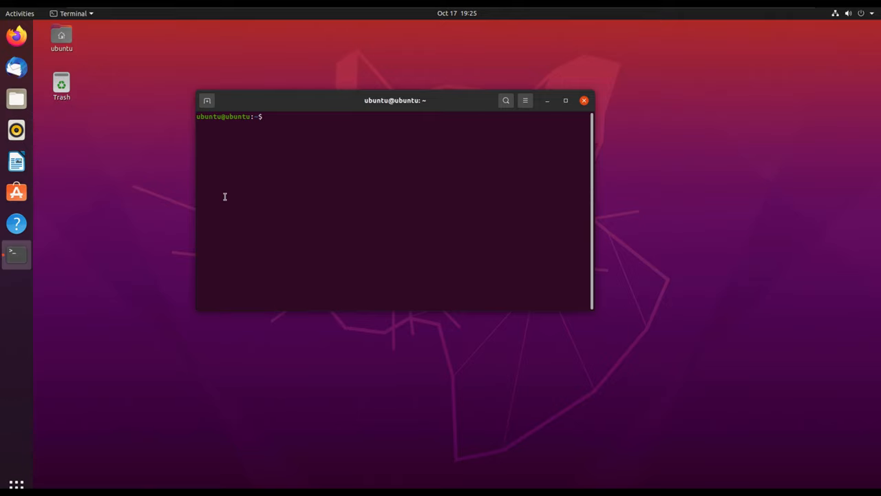
{"action": "type", "text": "git"}
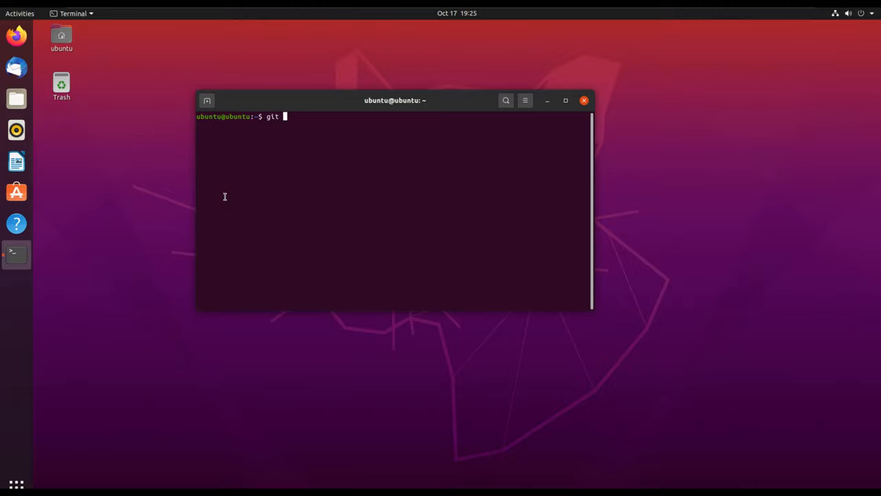
{"action": "type", "text": "--ver"}
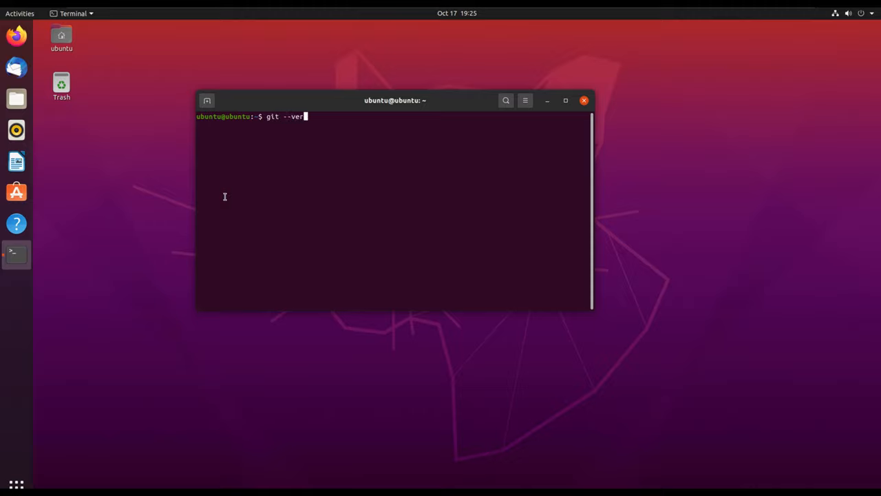
{"action": "key", "text": "Return"}
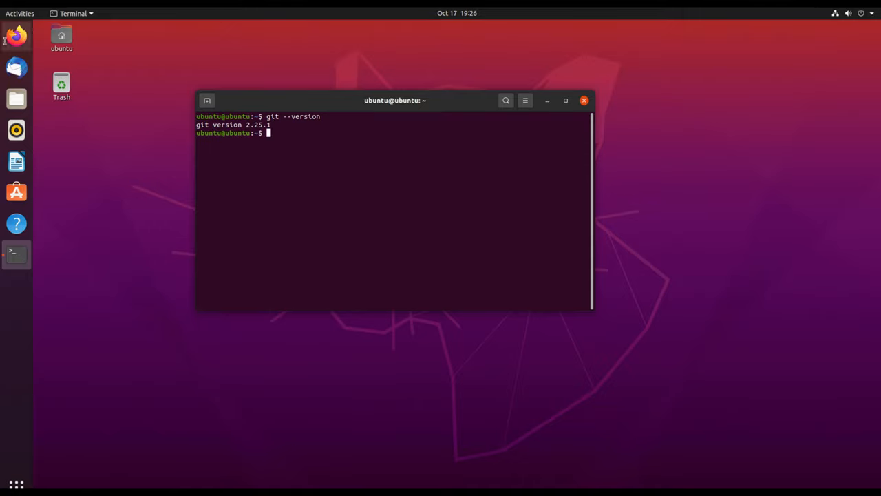
Launch Firefox from the dock and close the Welcome tab.
{"action": "left_click", "coordinate": [17, 35]}
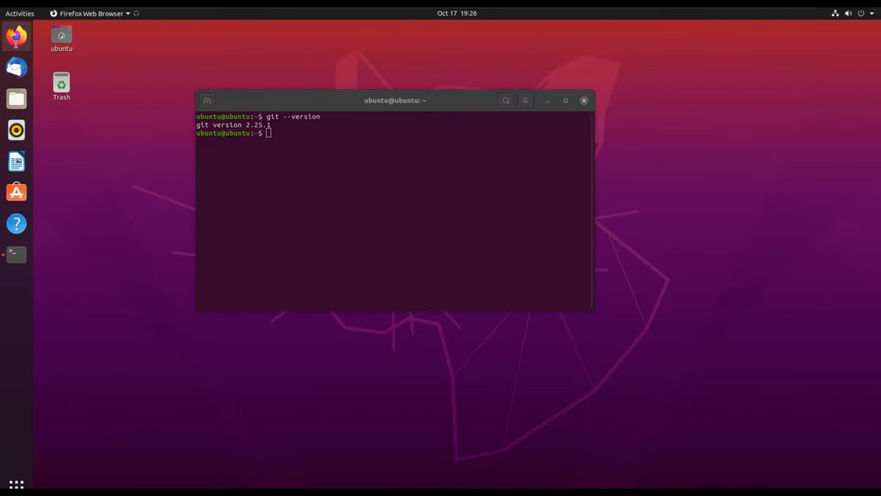
{"action": "mouse_move", "coordinate": [321, 197]}
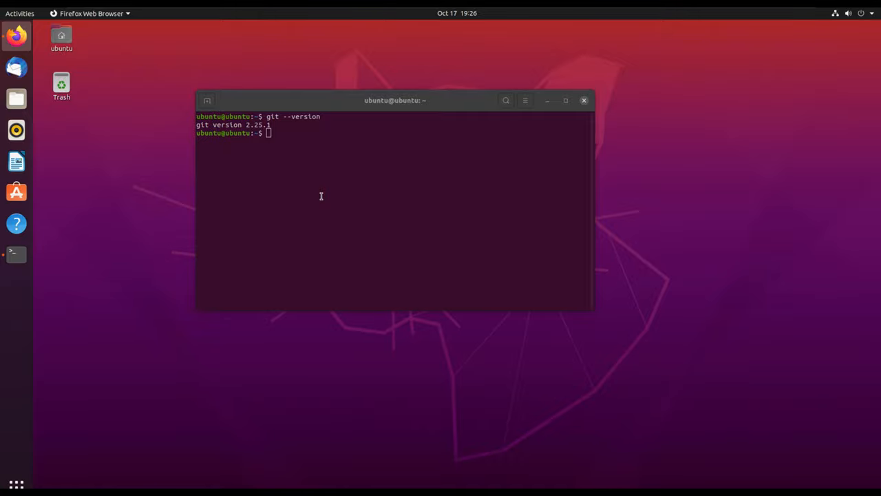
{"action": "left_click", "coordinate": [16, 35]}
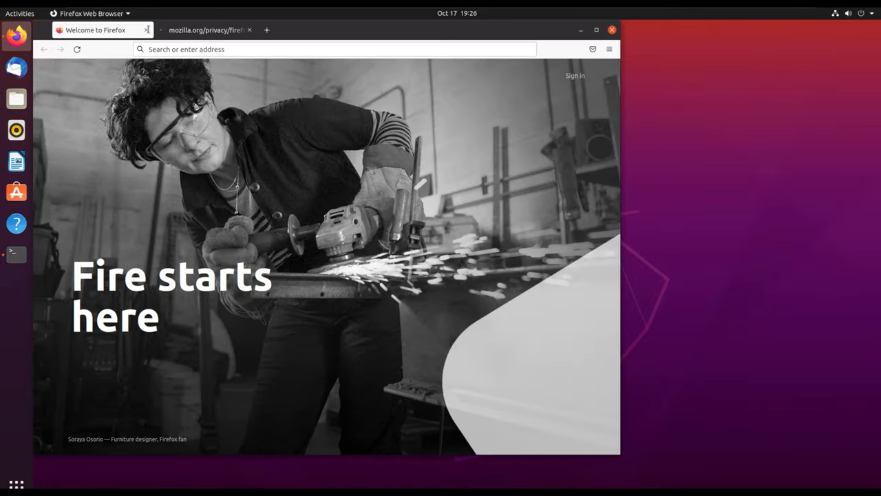
{"action": "left_click", "coordinate": [206, 30]}
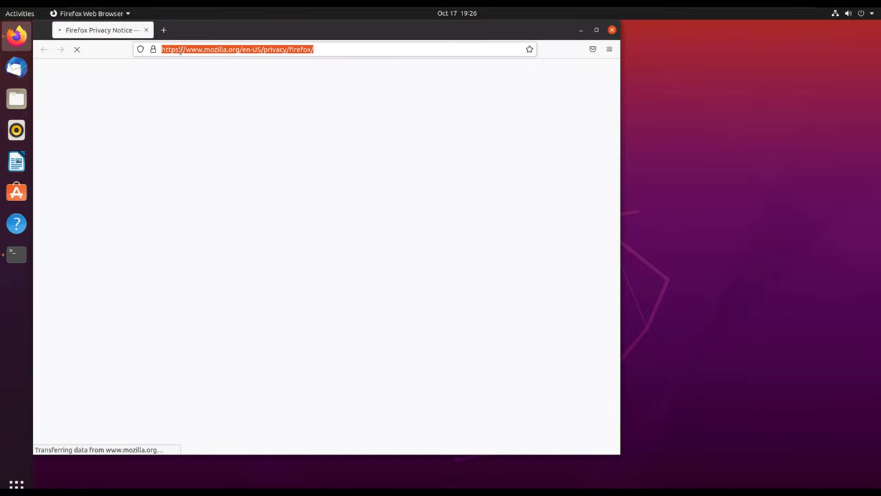
Type a GitHub address into the URL bar, correcting a mistyped entry.
{"action": "type", "text": "github.com/jak"}
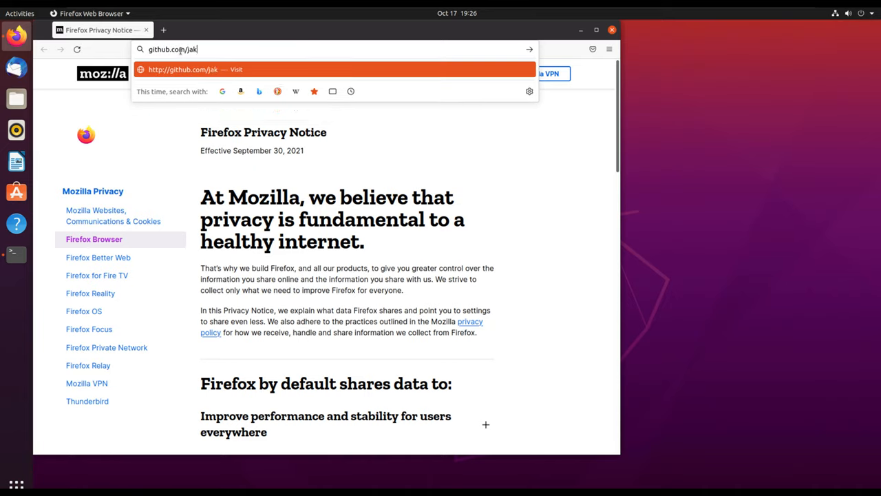
{"action": "type", "text": "a"}
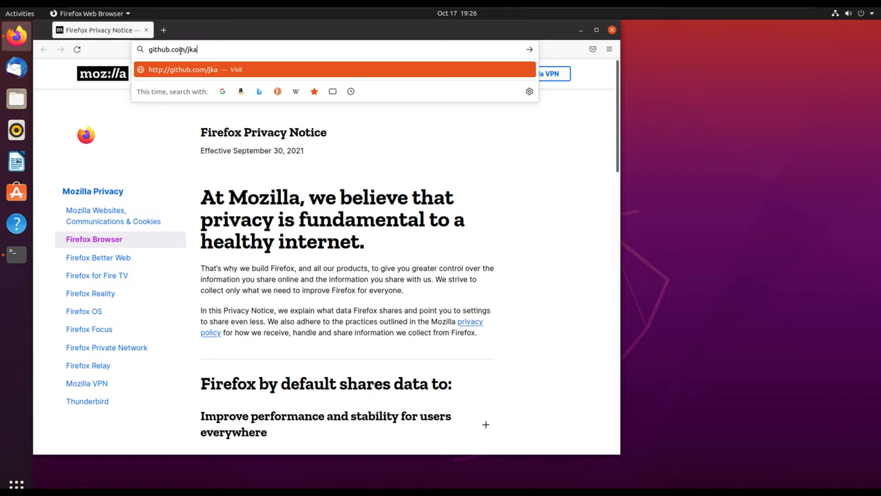
{"action": "type", "text": "riukidev"}
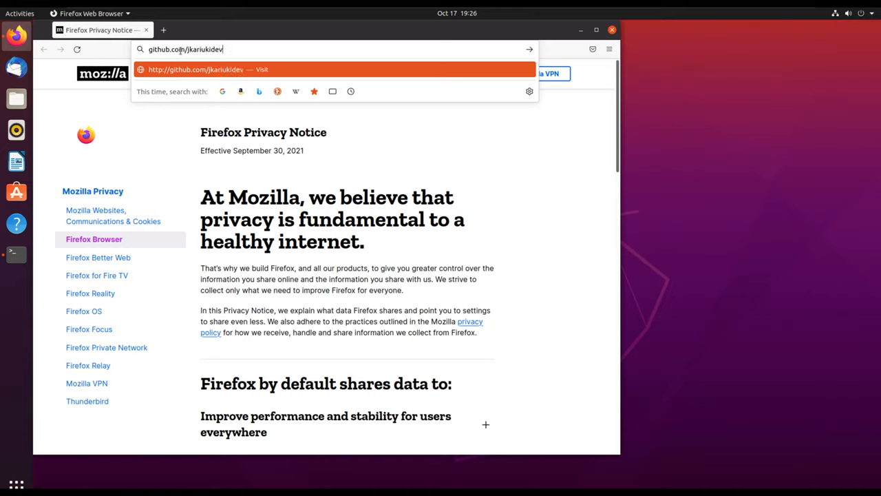
{"action": "key", "text": "BackSpace"}
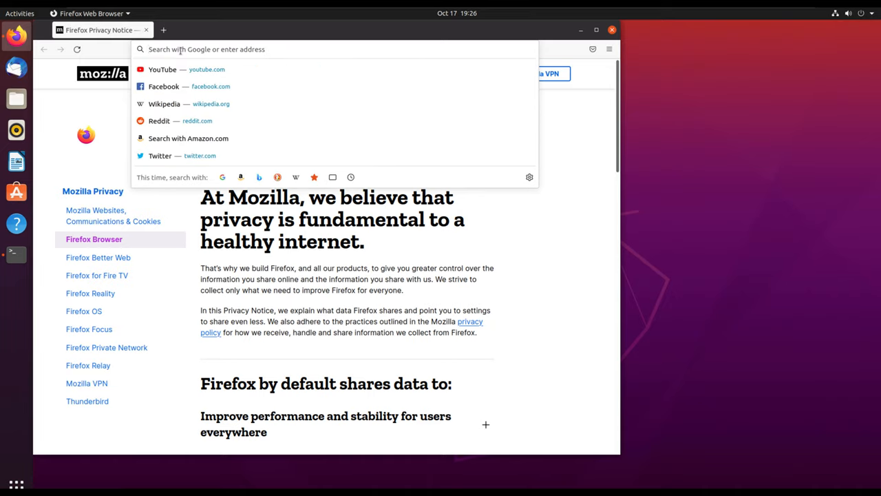
{"action": "type", "text": "github.x"}
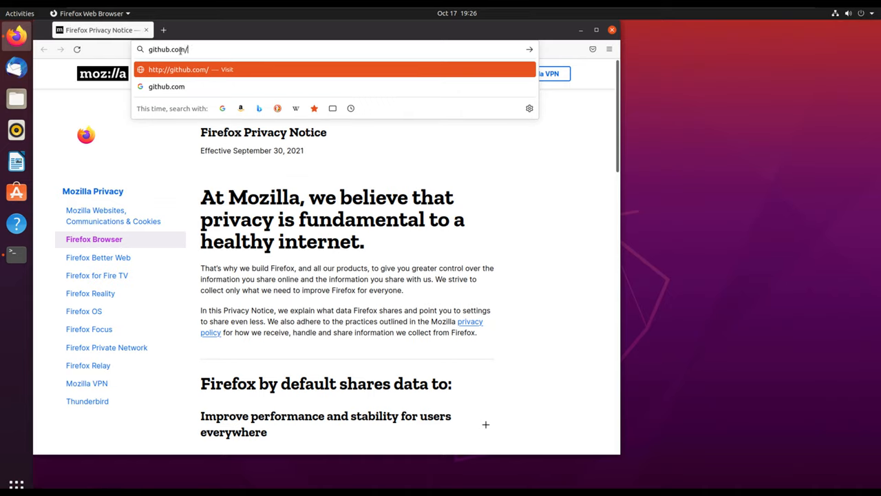
Open the jkariuki simple_to_do_list repository and copy its HTTPS clone address.
{"action": "type", "text": "jkariukidev"}
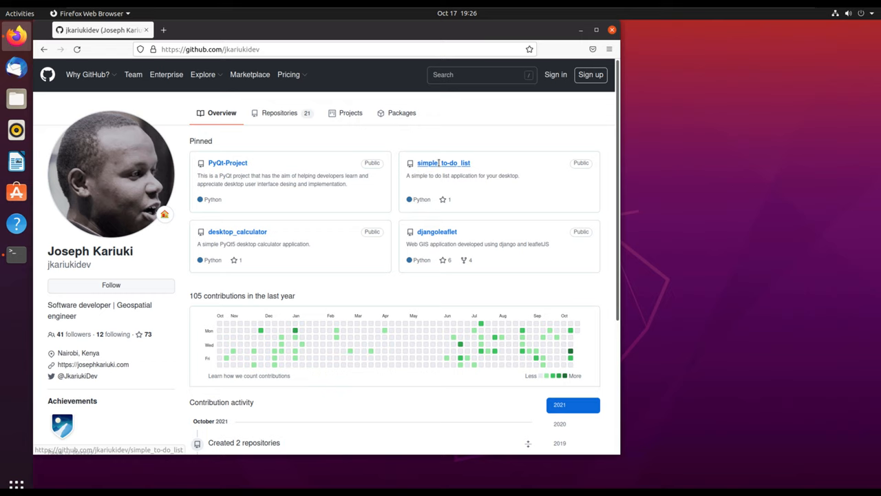
{"action": "left_click", "coordinate": [444, 162]}
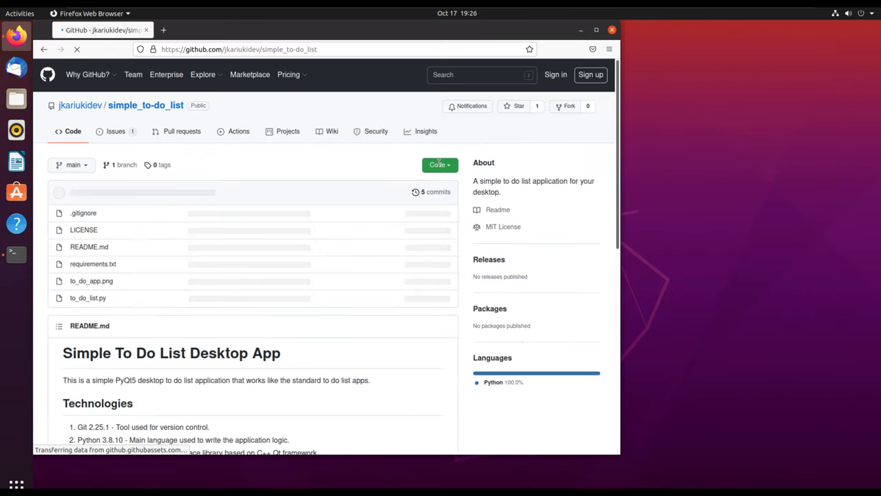
{"action": "left_click", "coordinate": [438, 164]}
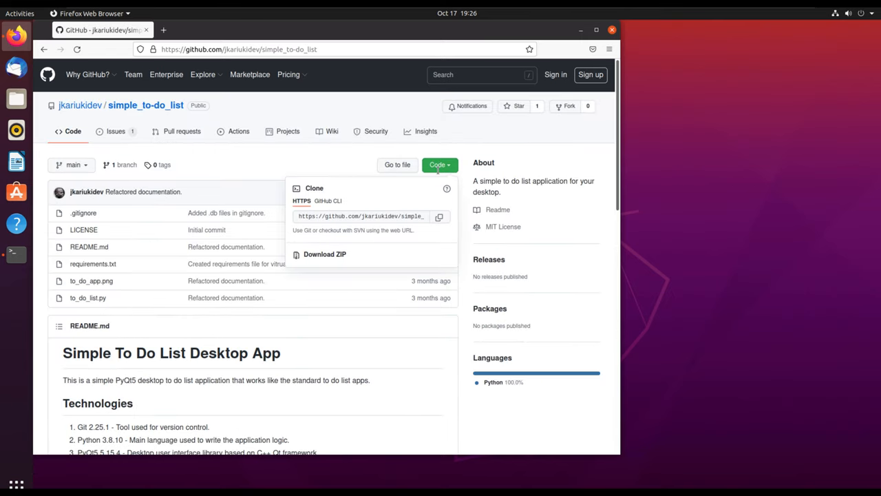
{"action": "left_click", "coordinate": [440, 216]}
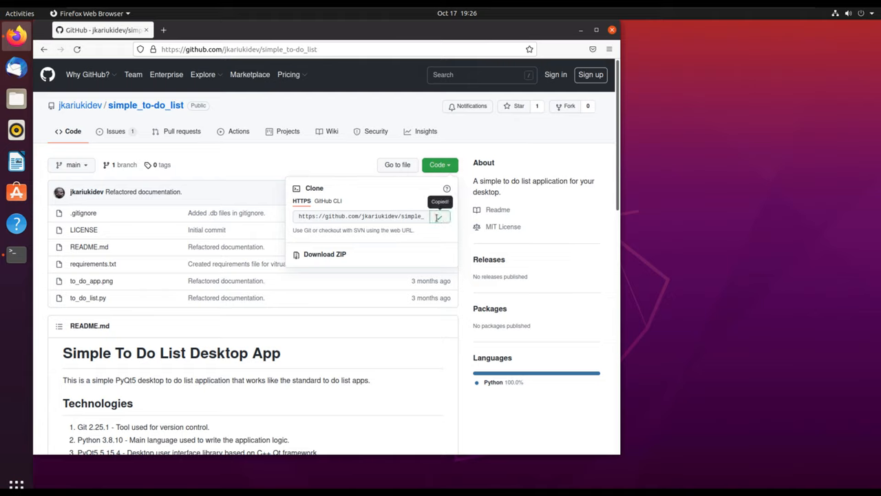
{"action": "mouse_move", "coordinate": [16, 254]}
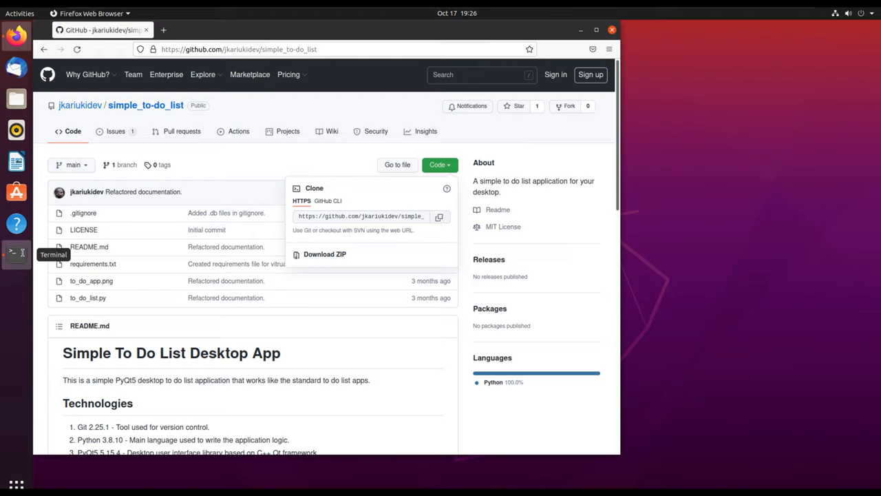
Clone the repository in Terminal with git clone and the copied URL.
{"action": "left_click", "coordinate": [16, 253]}
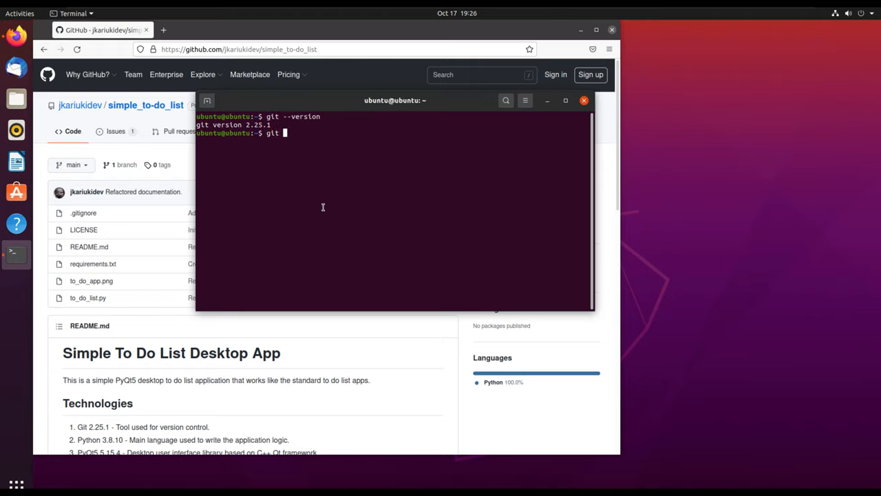
{"action": "type", "text": "clone"}
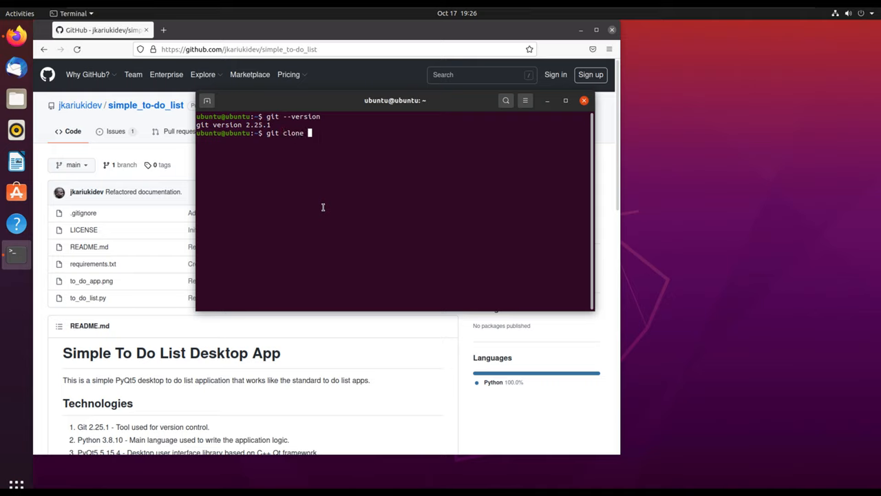
{"action": "key", "text": "Return"}
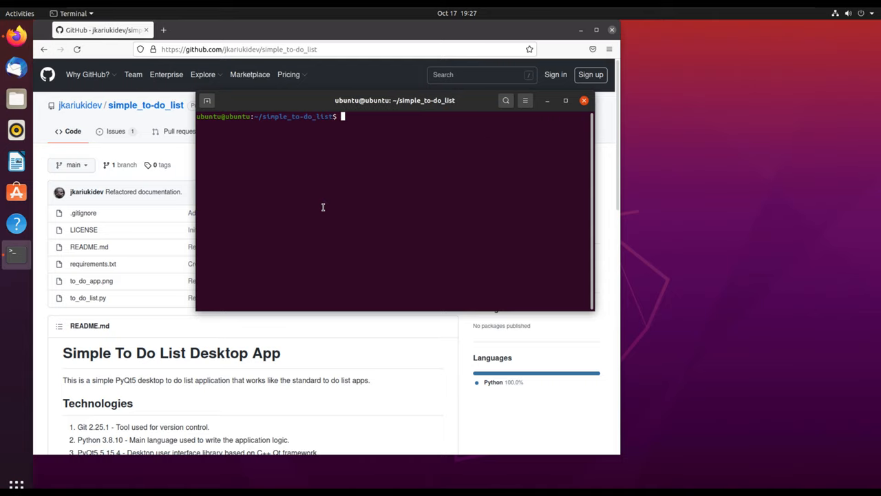
Try listing remotes with mistyped git --remote -v commands, producing errors.
{"action": "type", "text": "git"}
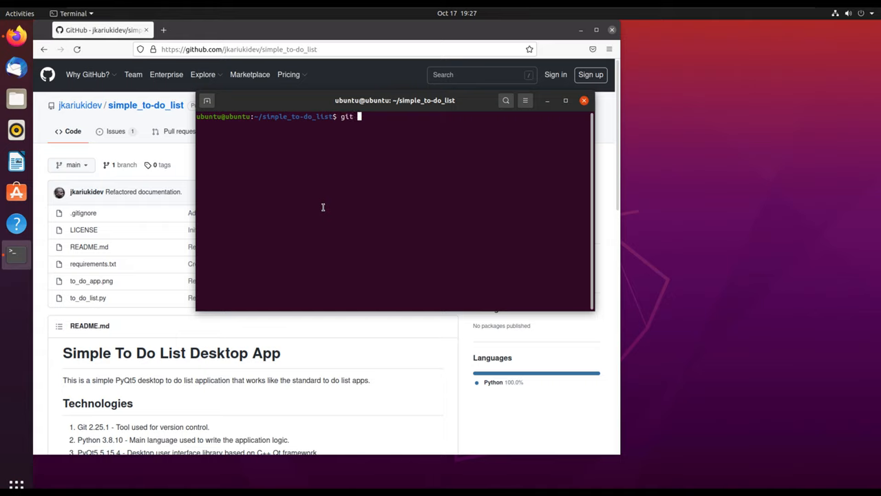
{"action": "type", "text": "--re"}
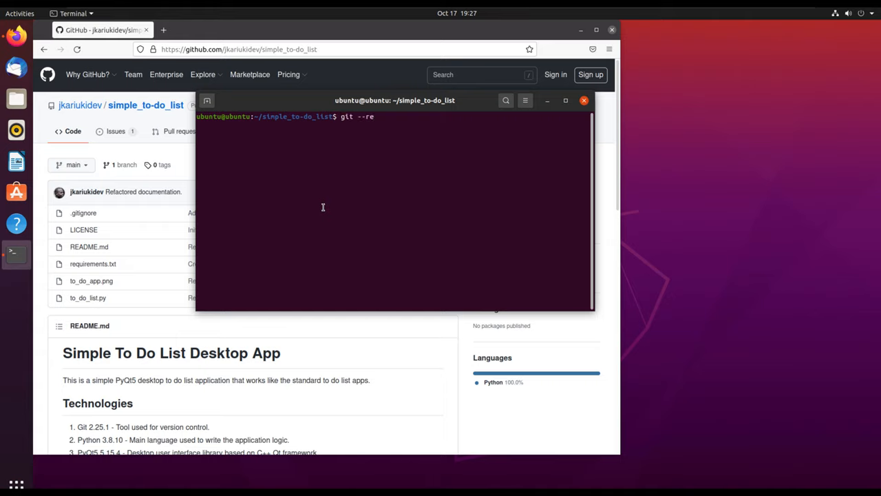
{"action": "type", "text": "mote"}
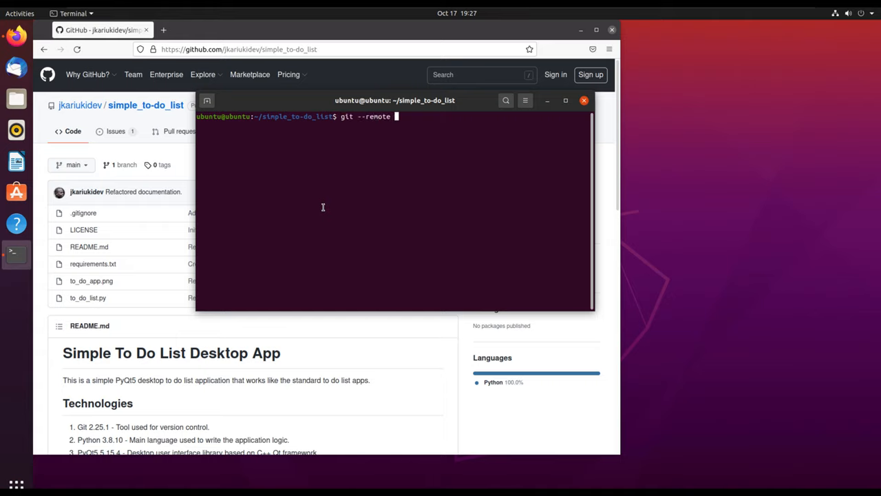
{"action": "type", "text": "-v"}
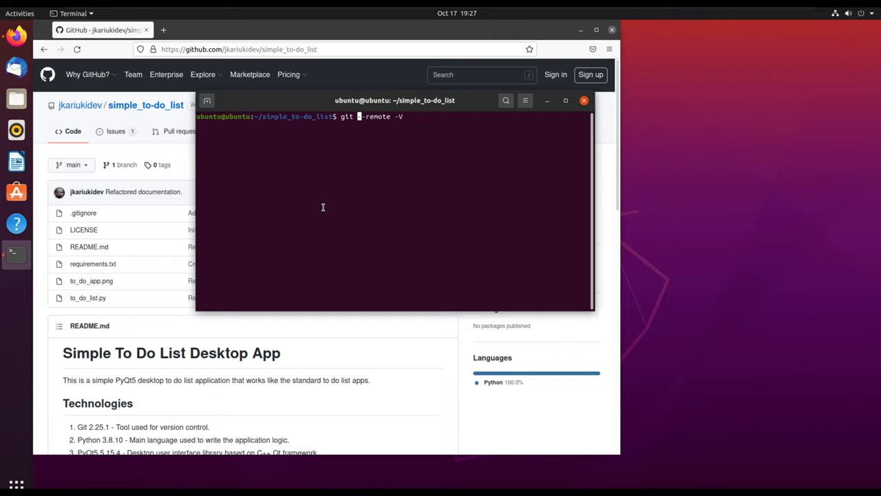
{"action": "key", "text": "Return"}
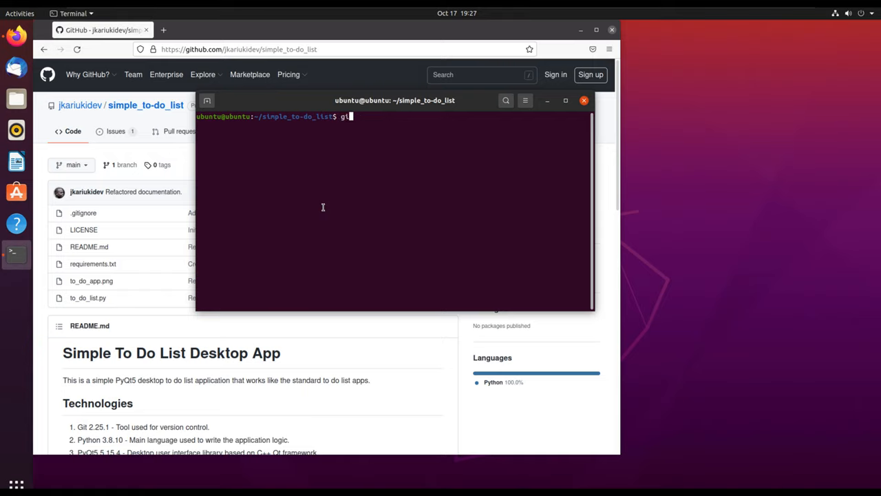
{"action": "type", "text": "--remote"}
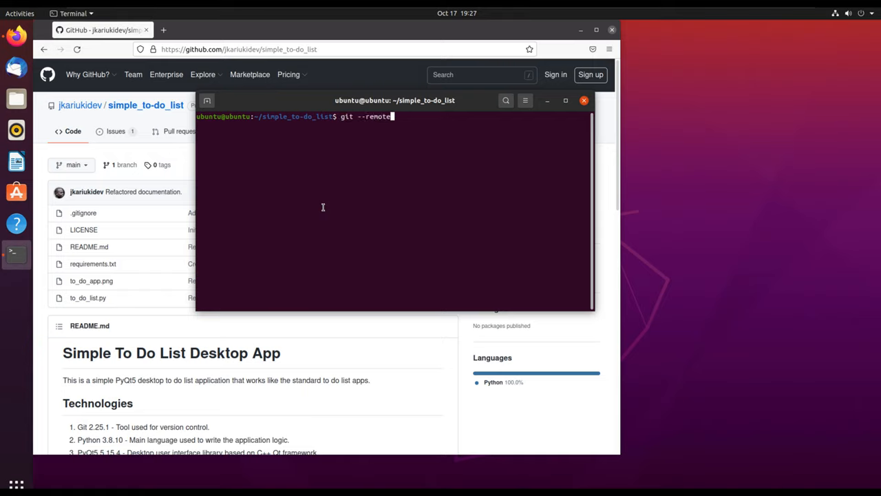
{"action": "key", "text": "Return"}
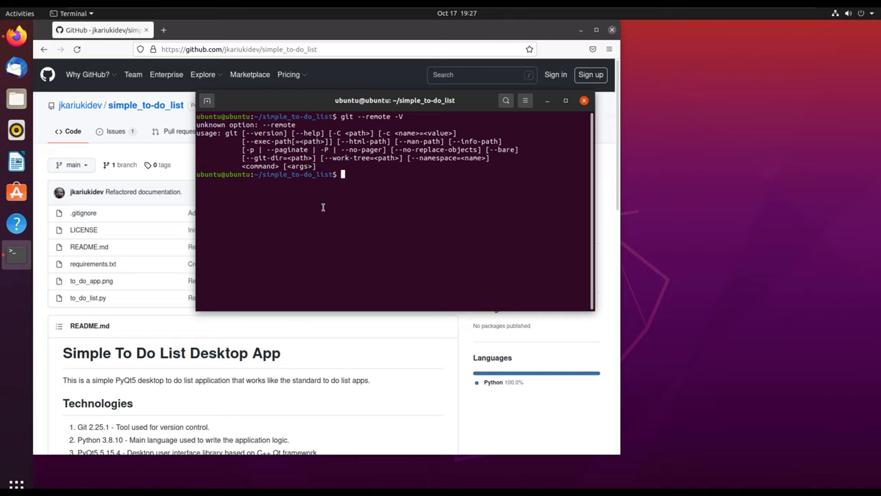
Clear the error output and run git remote -v, showing origin for fetch and push.
{"action": "type", "text": "git --remote -"}
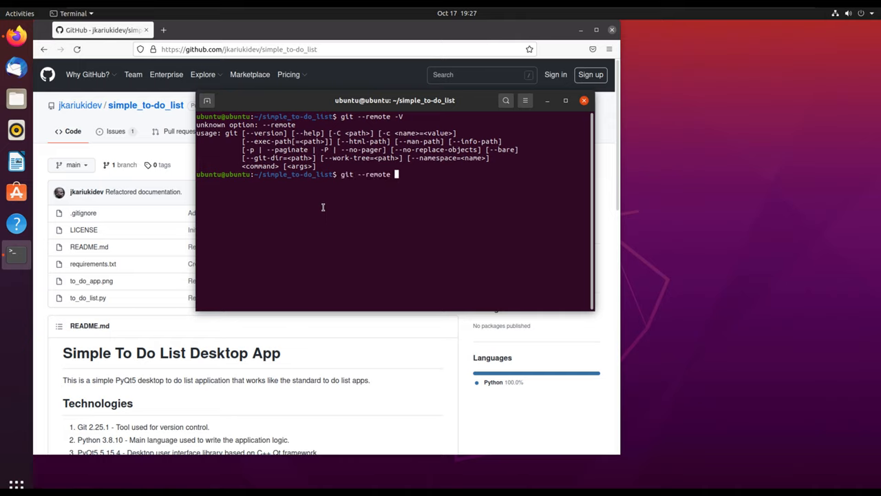
{"action": "key", "text": "Return"}
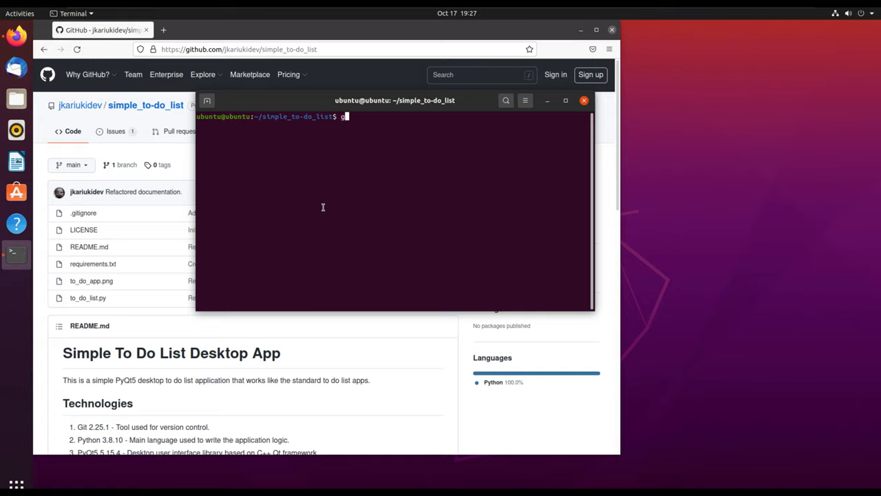
{"action": "type", "text": "it remote"}
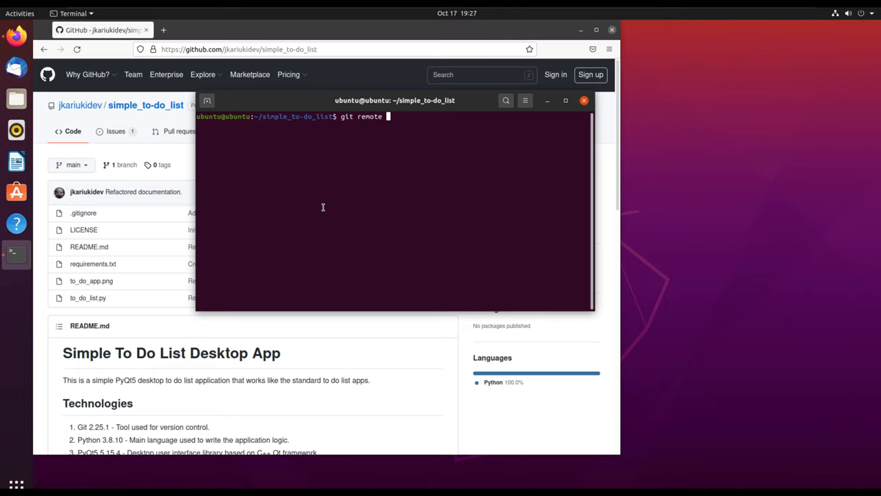
{"action": "key", "text": "Return"}
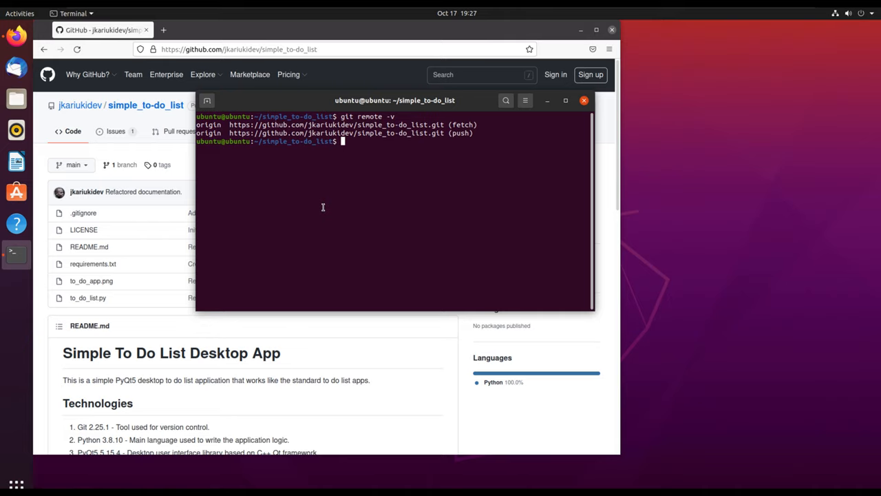
Run git fetch && git checkout to confirm the branch matches origin/main.
{"action": "type", "text": "git"}
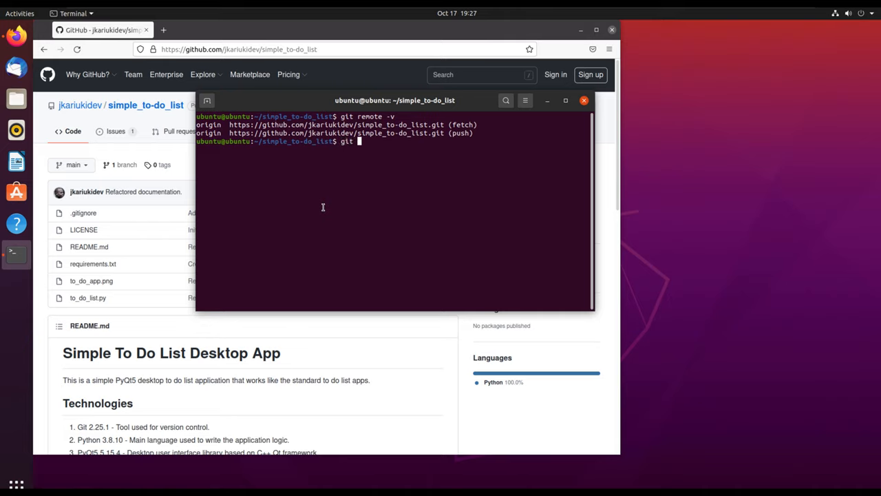
{"action": "type", "text": "fetch"}
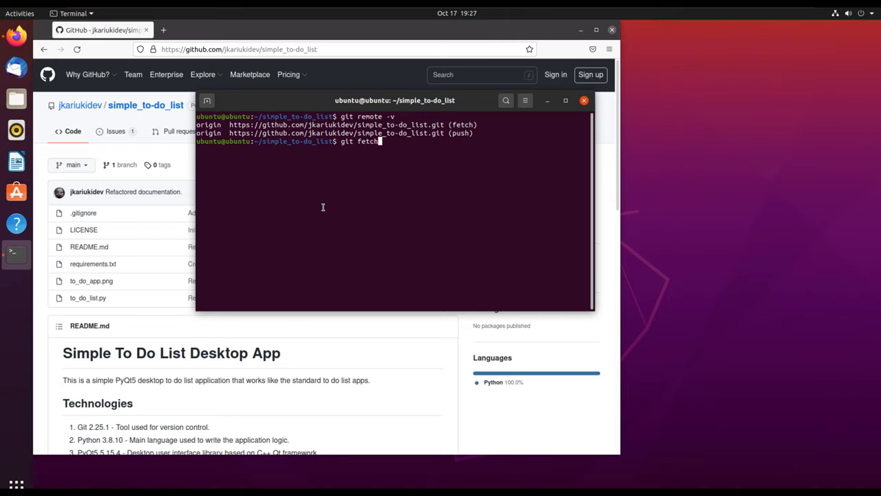
{"action": "mouse_move", "coordinate": [378, 142]}
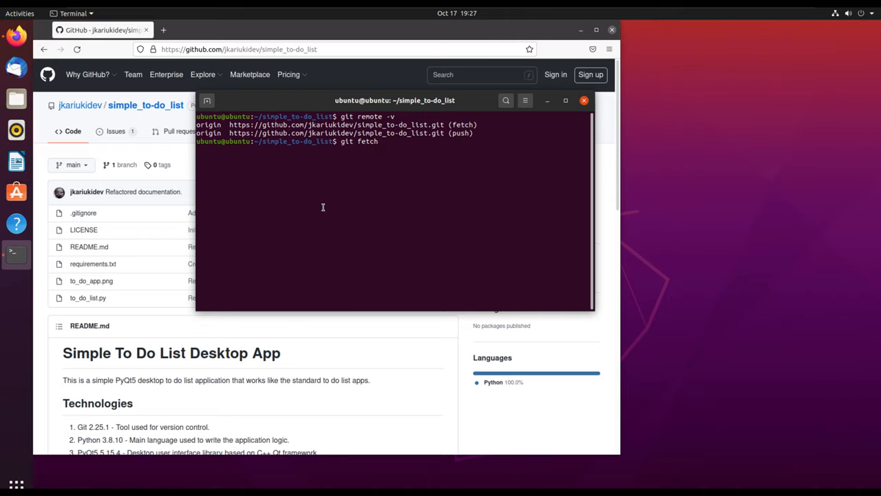
{"action": "type", "text": "&&"}
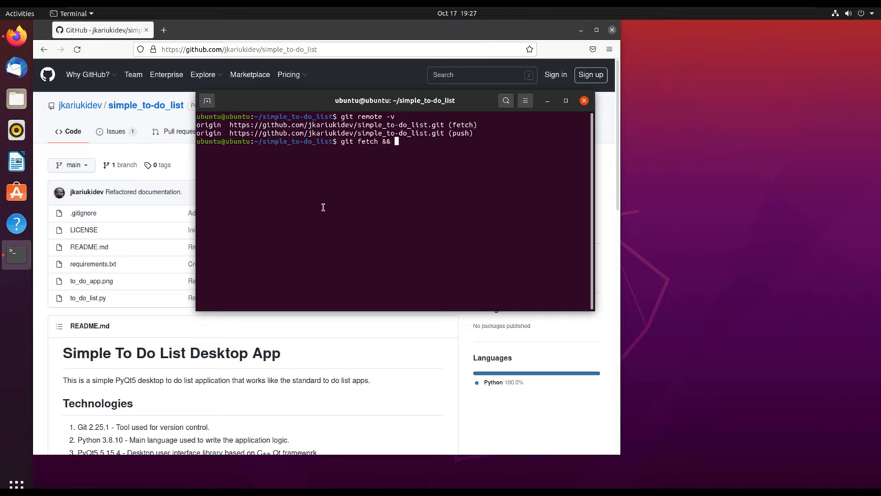
{"action": "type", "text": "git checko"}
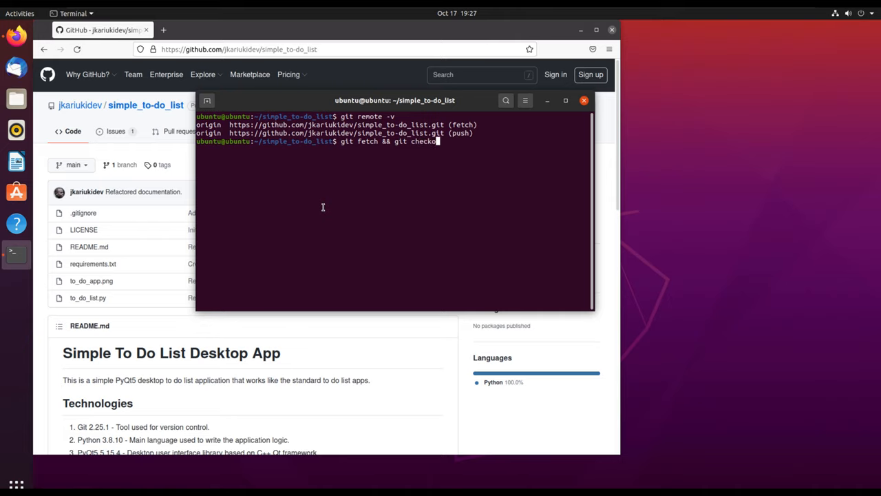
{"action": "type", "text": "ut"}
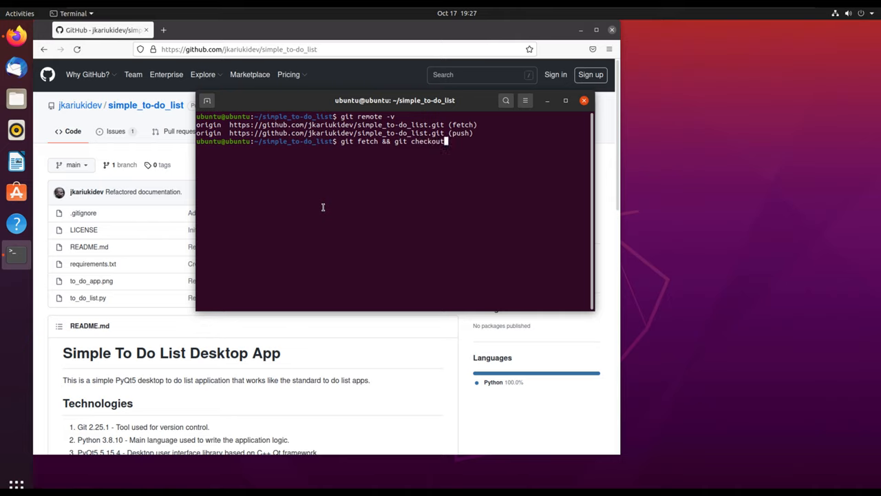
{"action": "key", "text": "Return"}
{"action": "type", "text": "ls"}
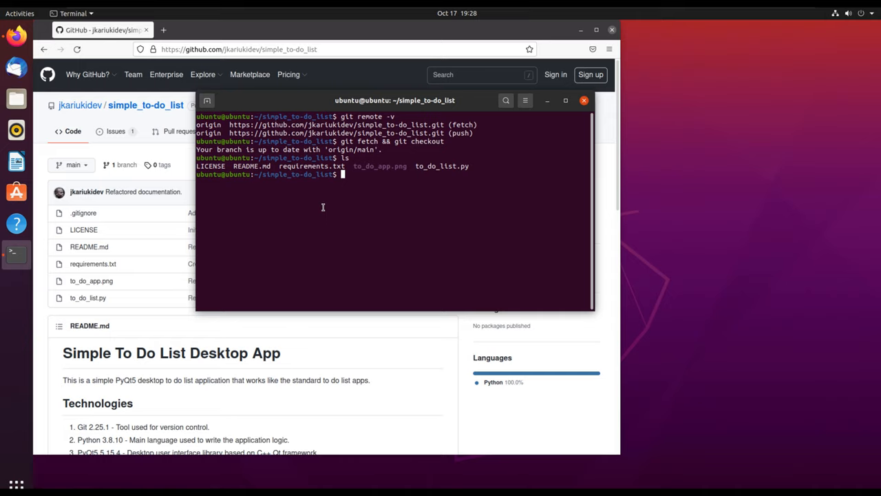
{"action": "type", "text": "nano requirements.txt"}
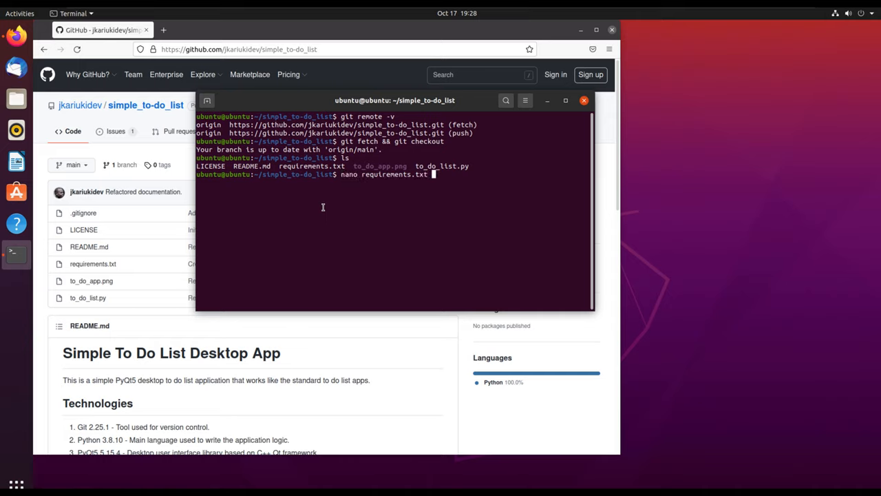
Open requirements.txt in nano, delete the last PyQt5 version digit, and exit.
{"action": "key", "text": "Return"}
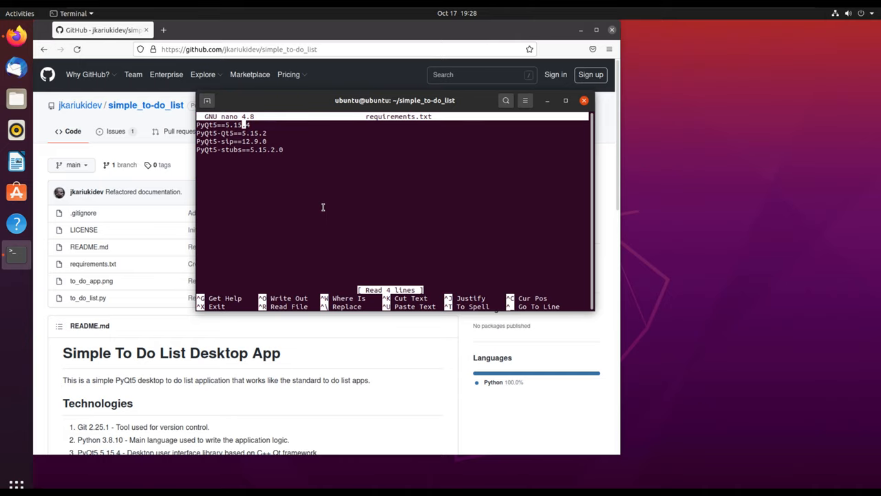
{"action": "key", "text": "BackSpace"}
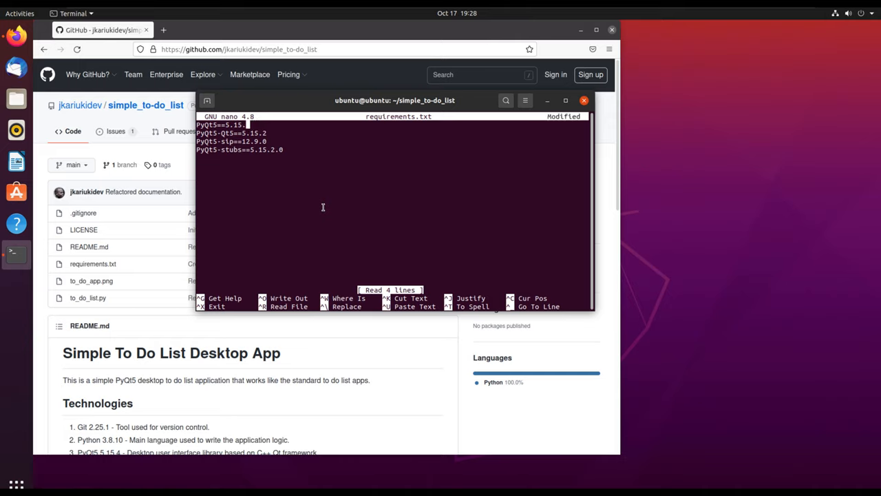
{"action": "key", "text": "ctrl+x"}
{"action": "type", "text": "git status"}
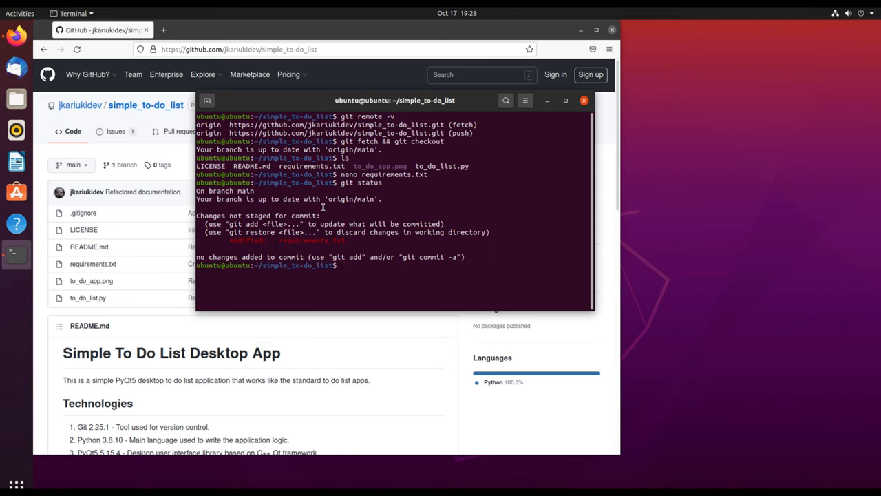
Clear the terminal screen and run 'git hist' to show the repository history.
{"action": "type", "text": "cle"}
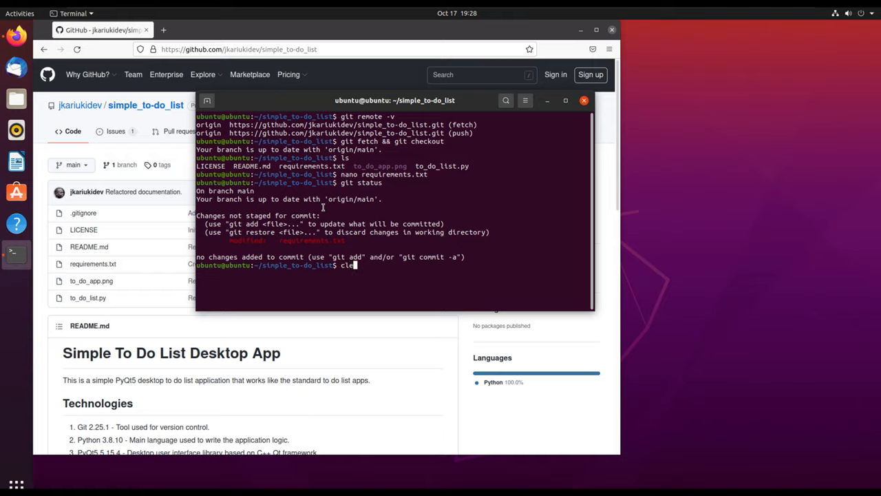
{"action": "type", "text": "git diff"}
{"action": "key", "text": "Return"}
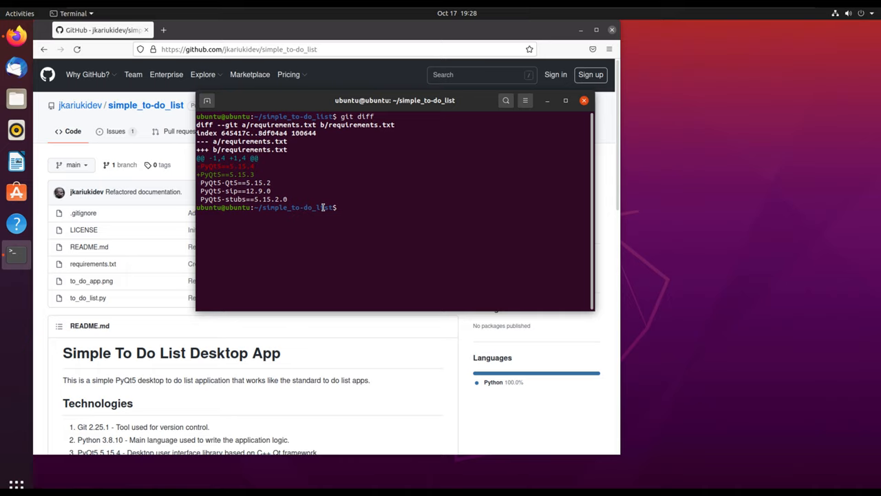
{"action": "mouse_move", "coordinate": [283, 176]}
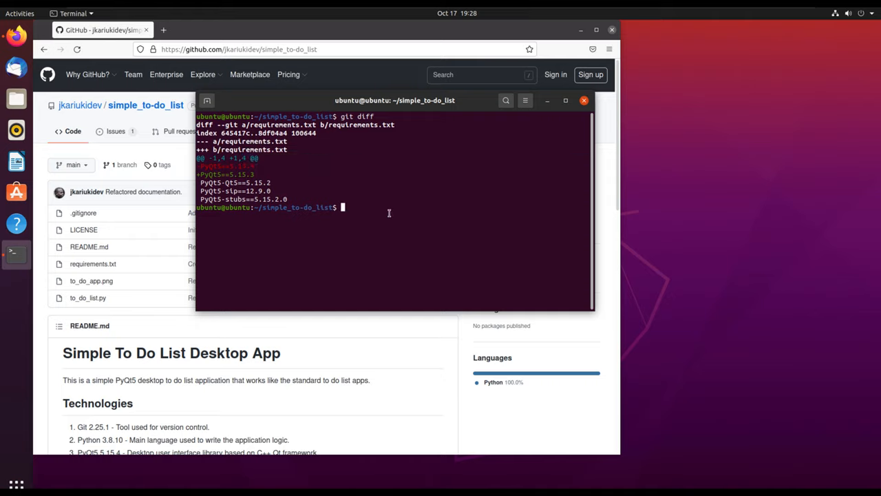
{"action": "type", "text": "git hist"}
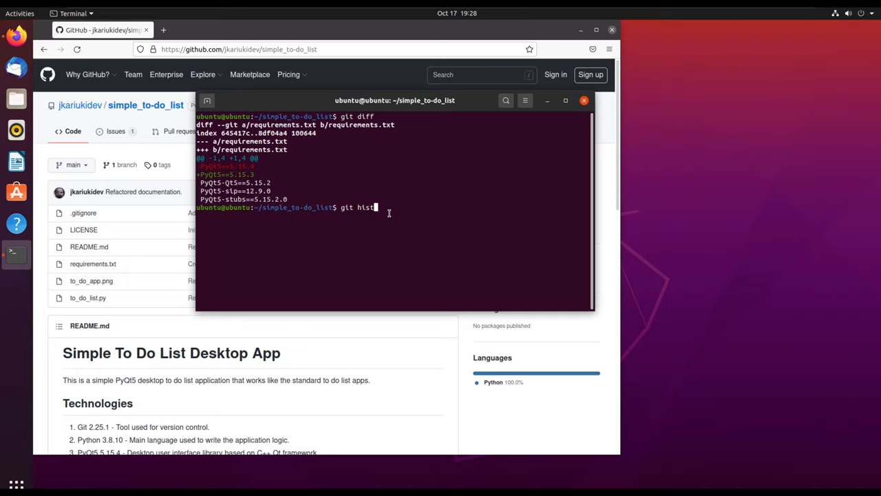
{"action": "key", "text": "Return"}
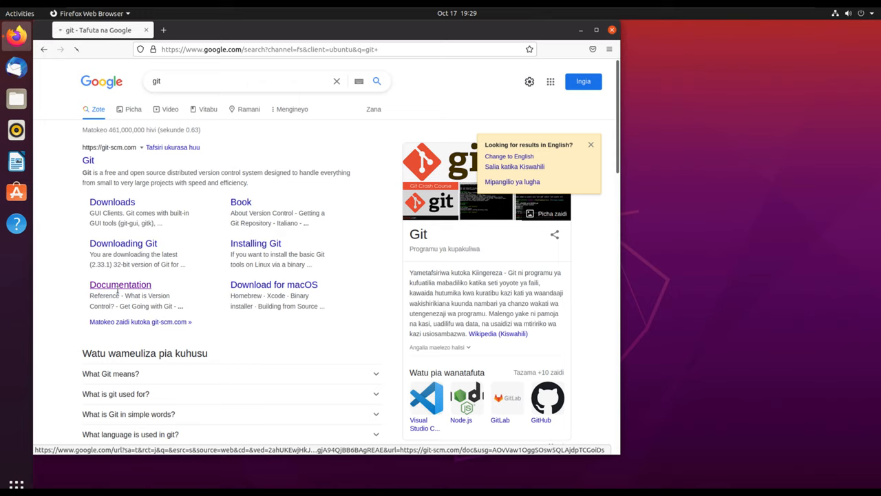
Open the git-scm.com Documentation result, then its Reference Manual, and scroll the command list.
{"action": "left_click", "coordinate": [120, 285]}
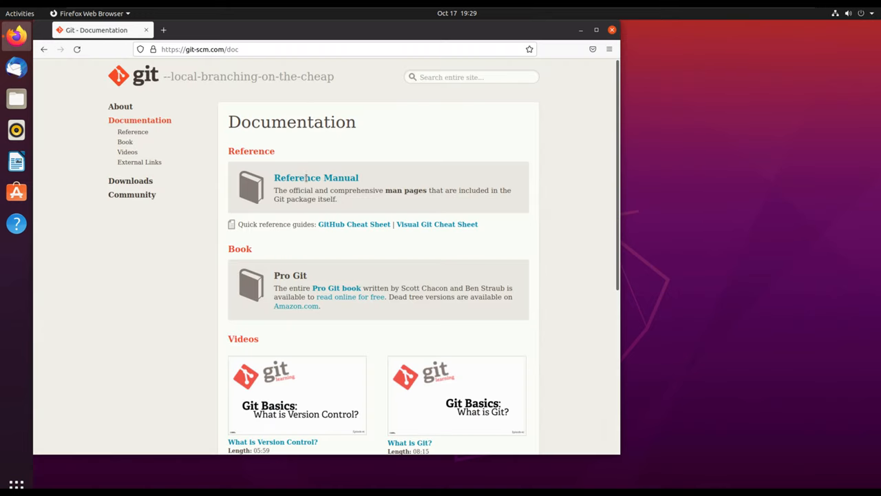
{"action": "left_click", "coordinate": [316, 177]}
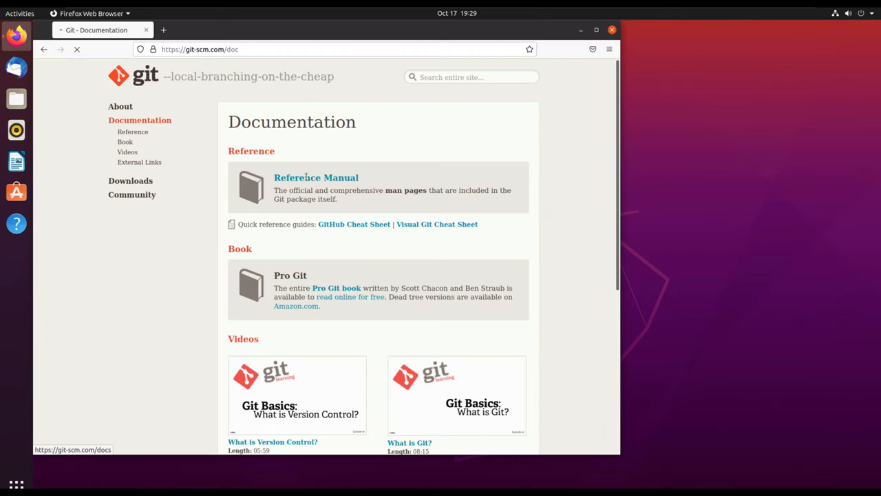
{"action": "left_click", "coordinate": [316, 177]}
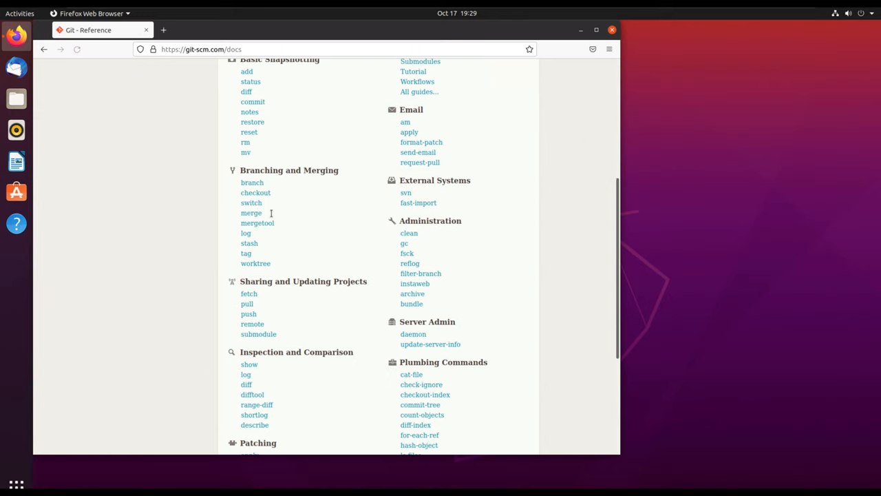
{"action": "scroll", "scroll_direction": "up", "scroll_amount": 3}
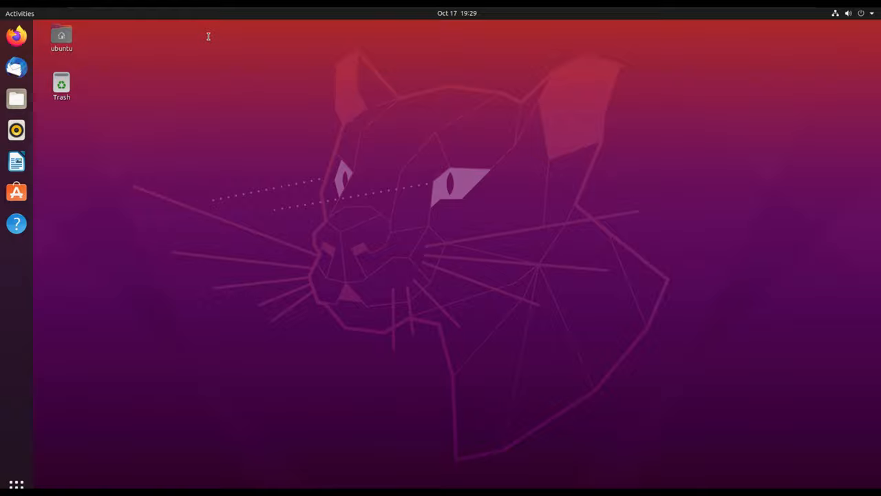
{"action": "mouse_move", "coordinate": [468, 179]}
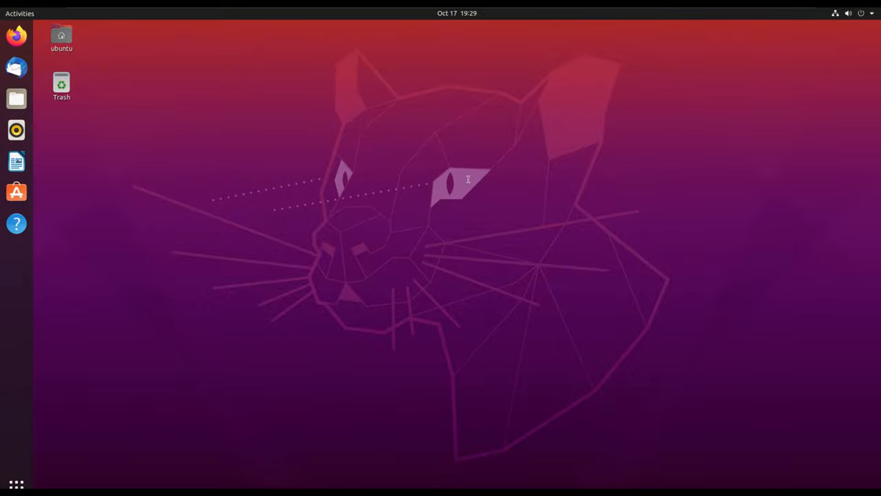